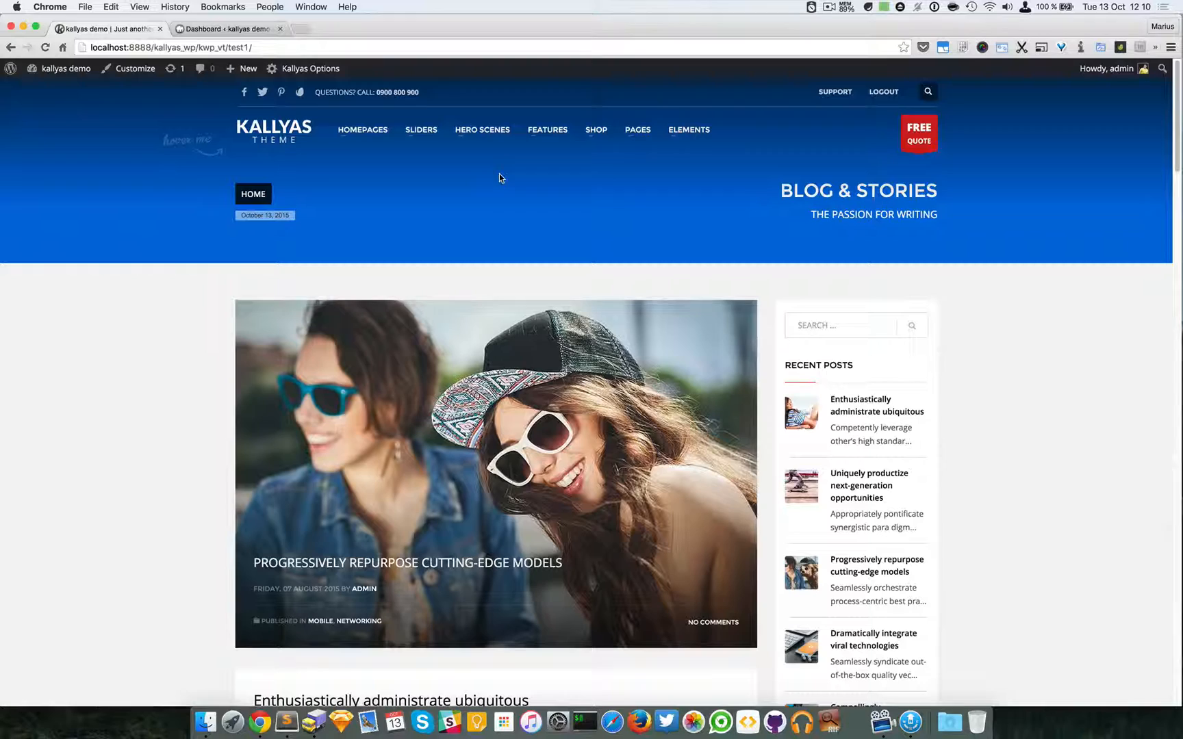
- Switch from the site's blog front end to the WordPress admin dashboard
left_click(546, 130)
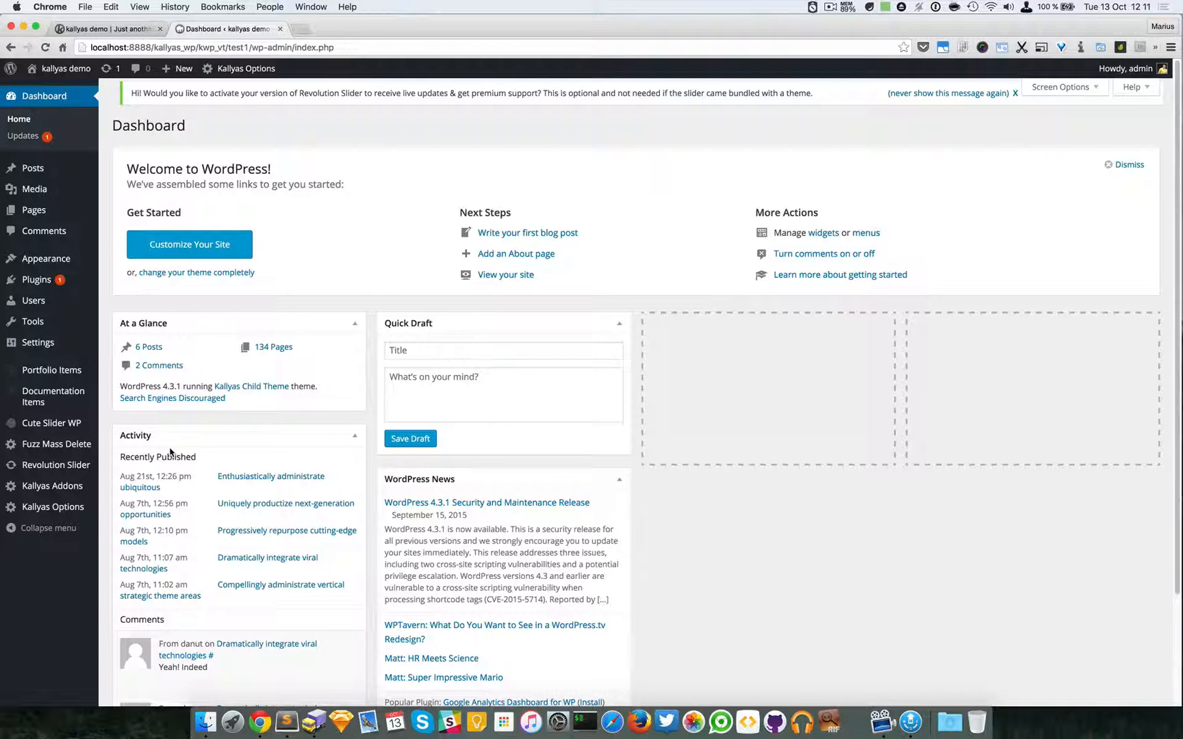
mouse_move(54, 395)
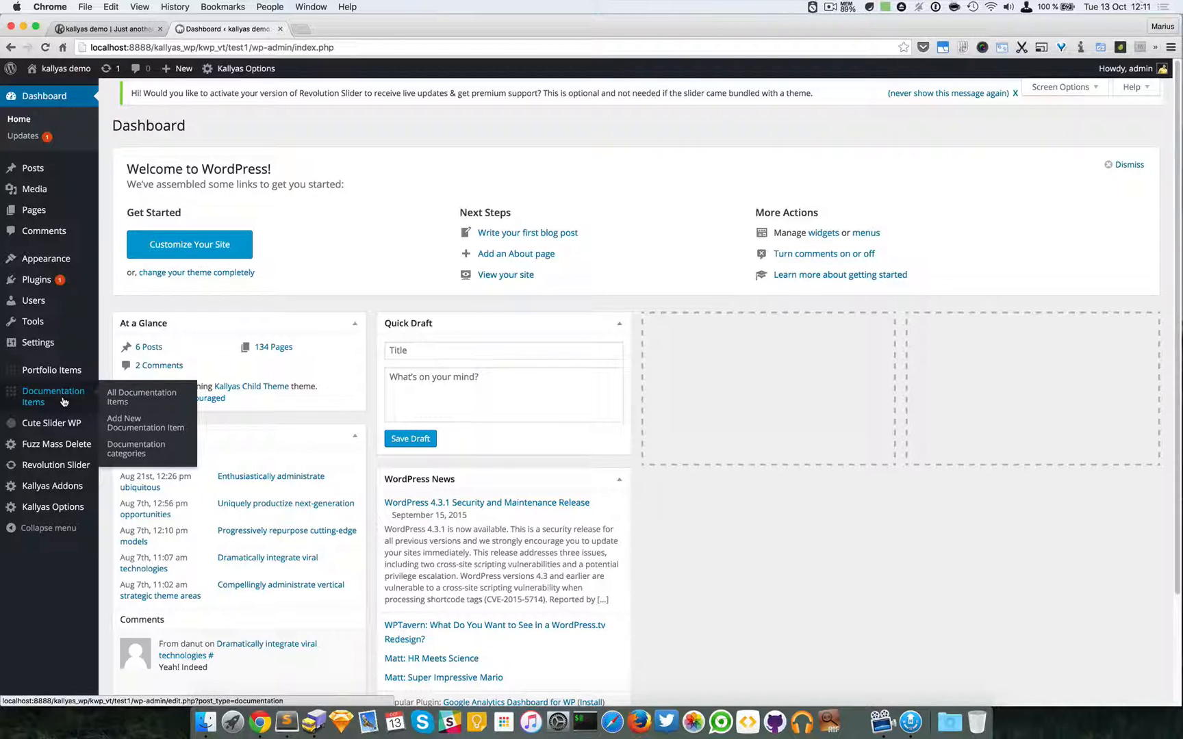
mouse_move(447, 465)
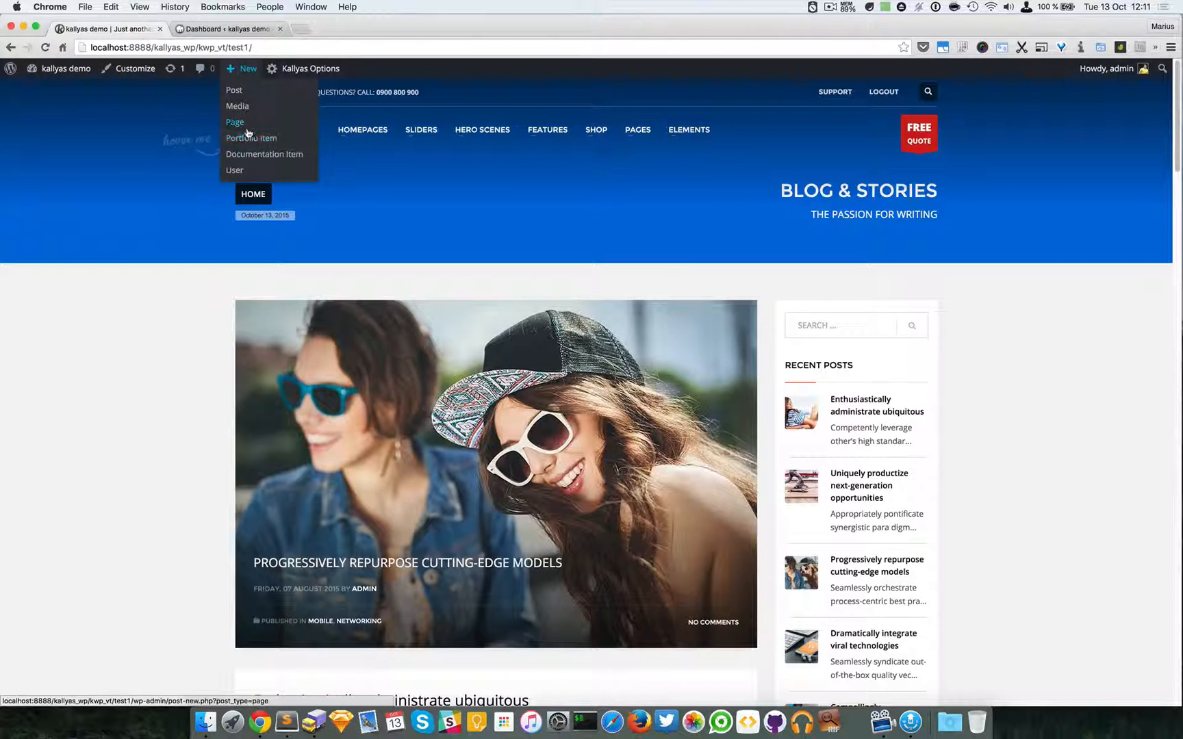
- Create and publish a new page titled 'Documentation test'
left_click(234, 122)
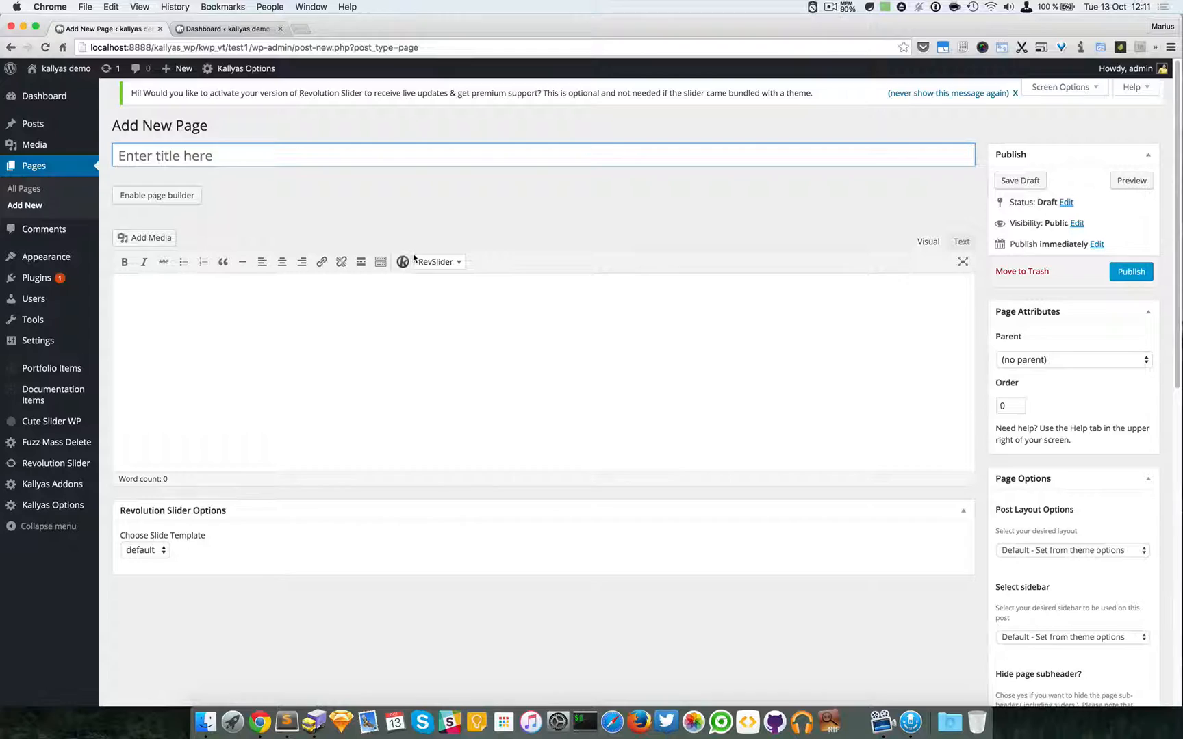
type("Docume")
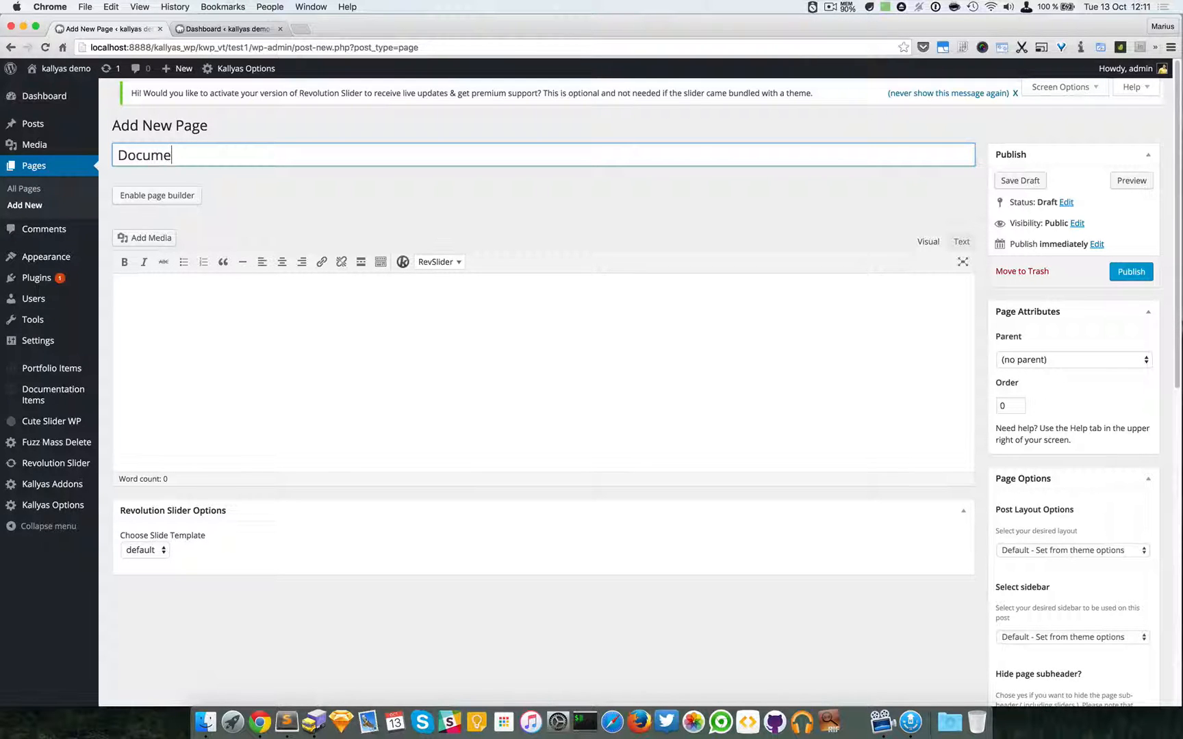
type("ntation tex")
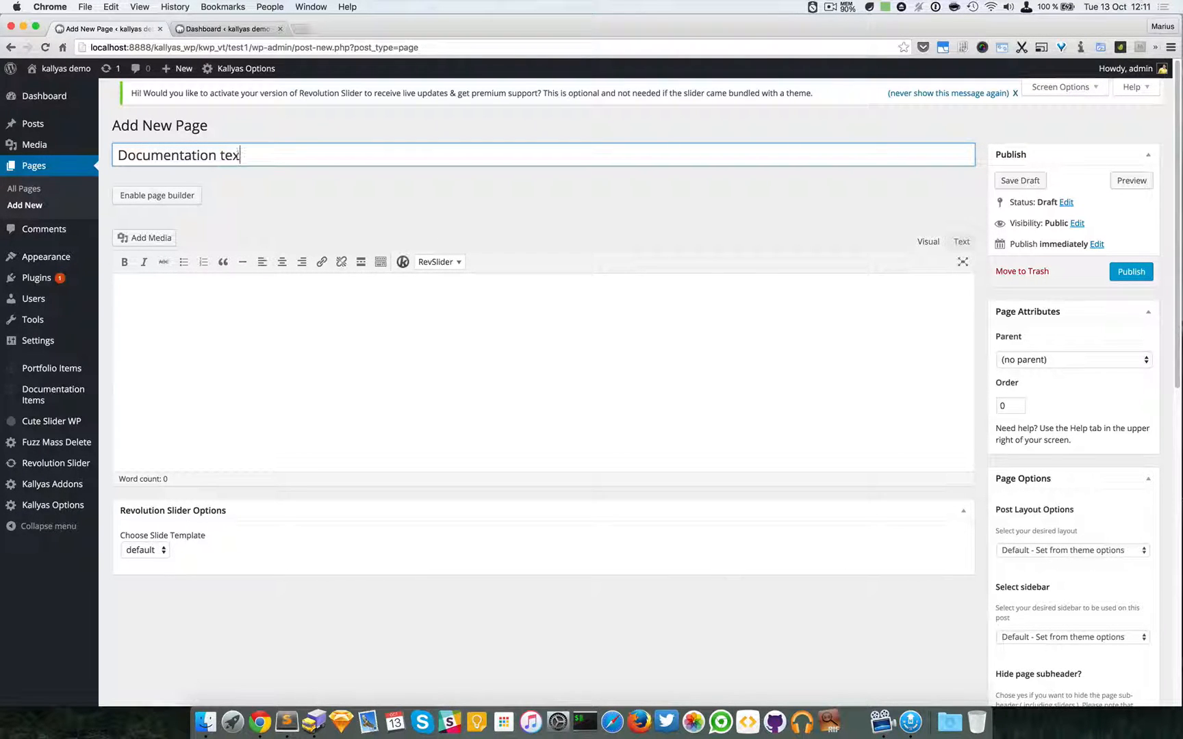
type("t")
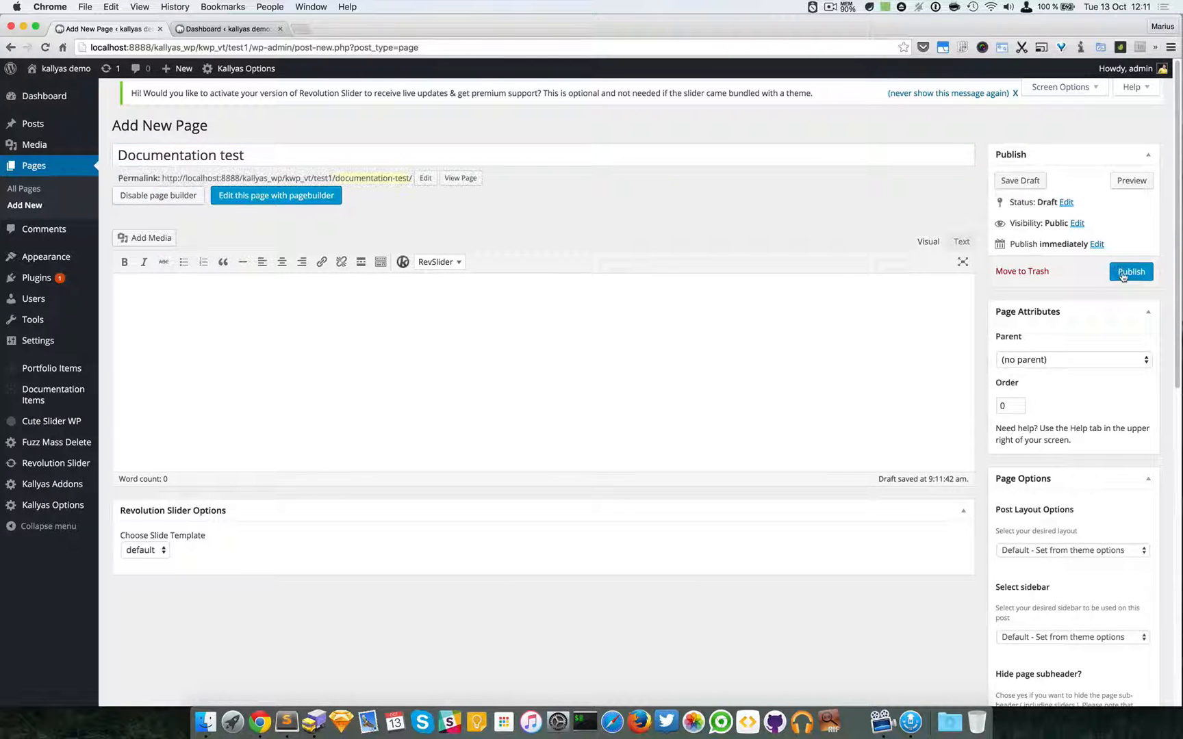
left_click(1129, 271)
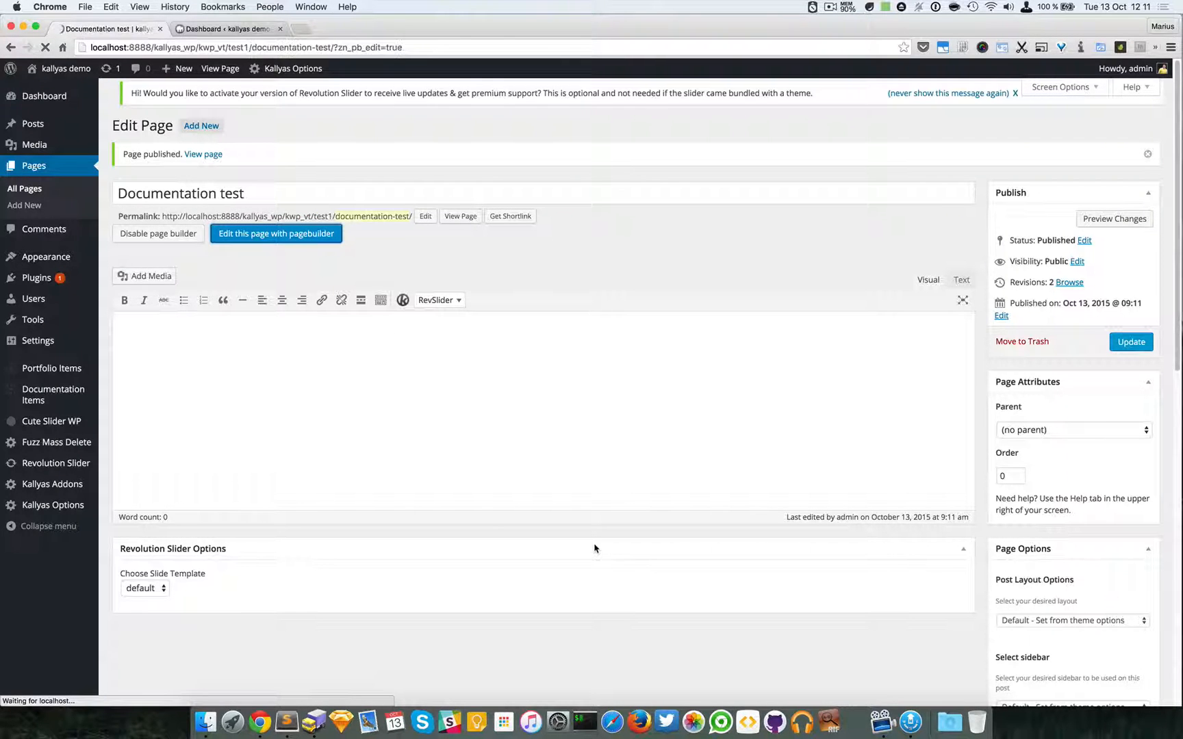
- Add a Documentation Header element via the 'docu' search and set its style to Light Blue - Flat
left_click(275, 233)
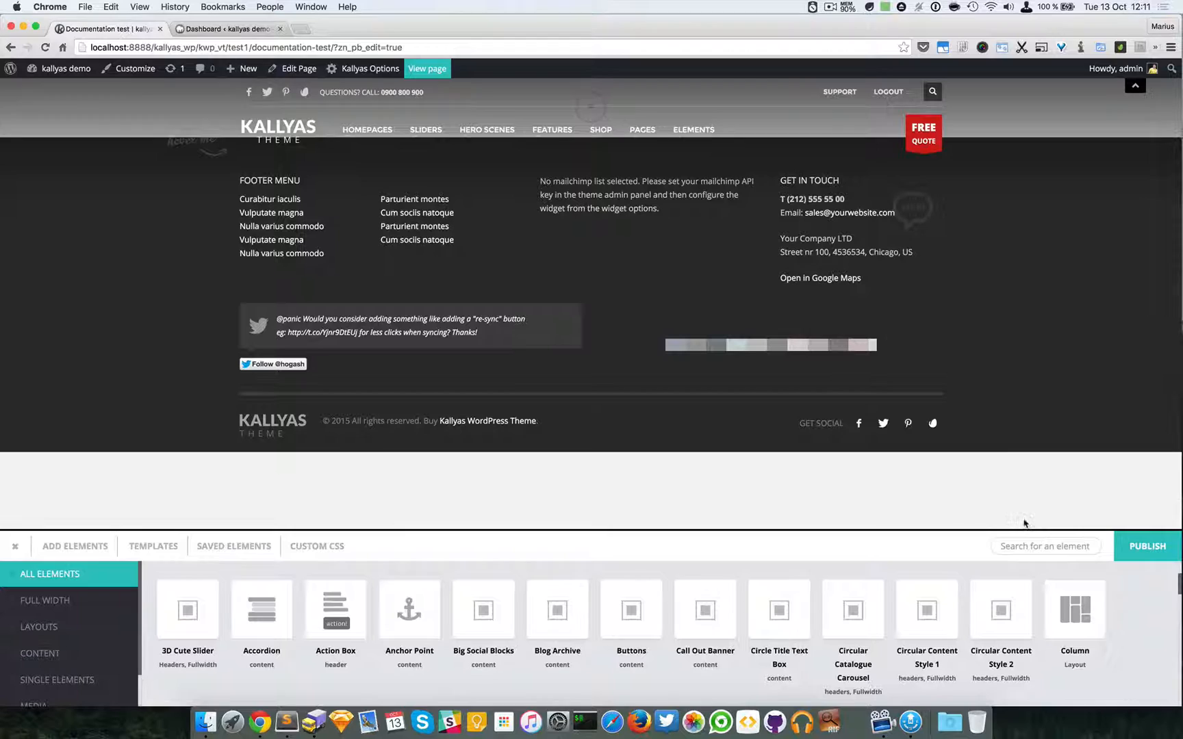
type("document")
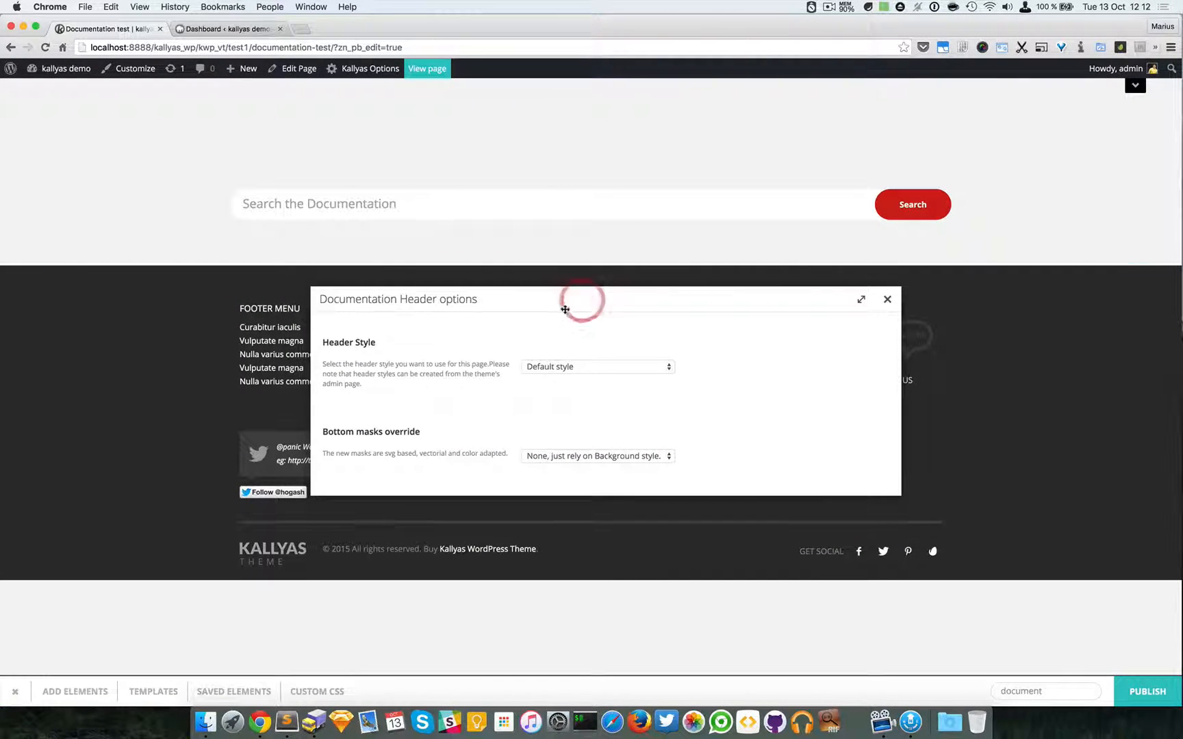
left_click(596, 367)
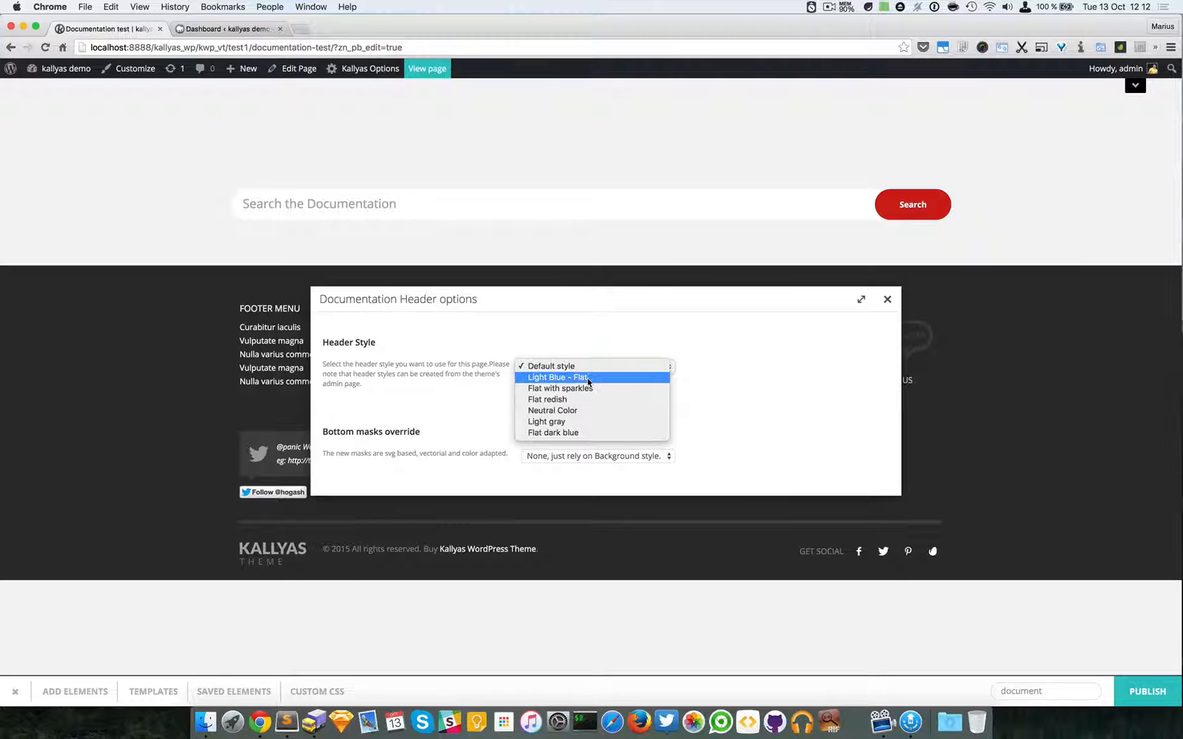
left_click(557, 378)
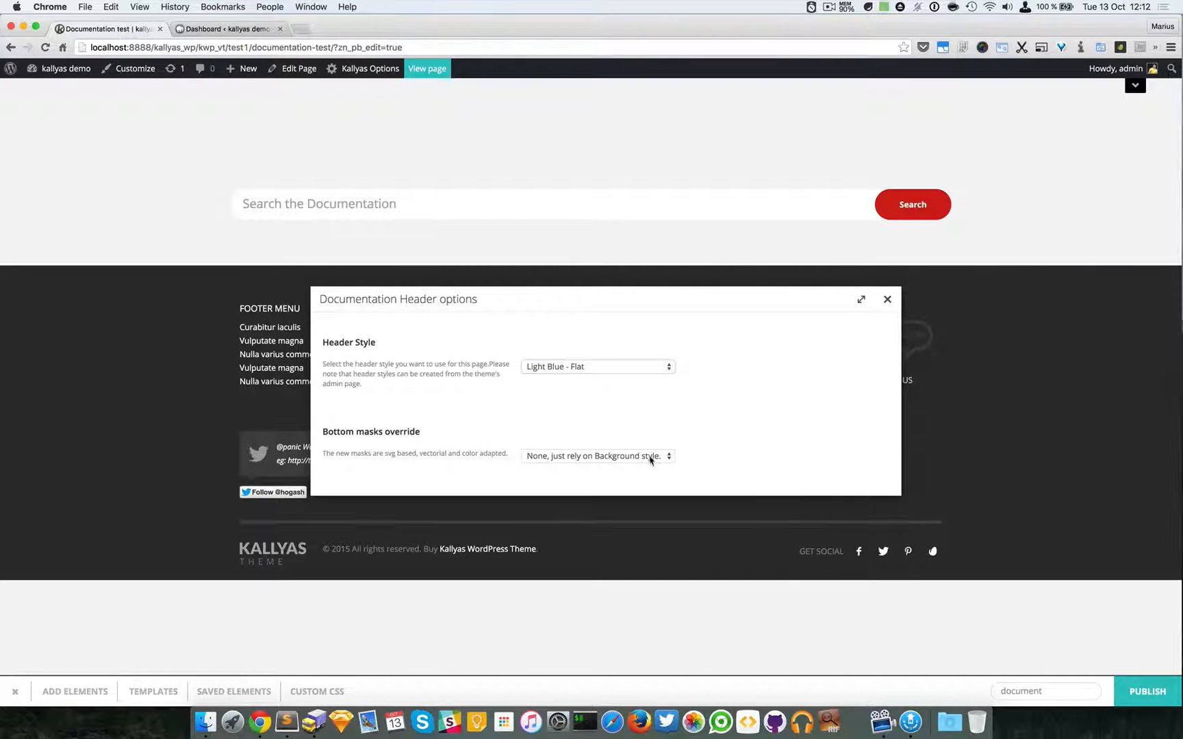
left_click(595, 456)
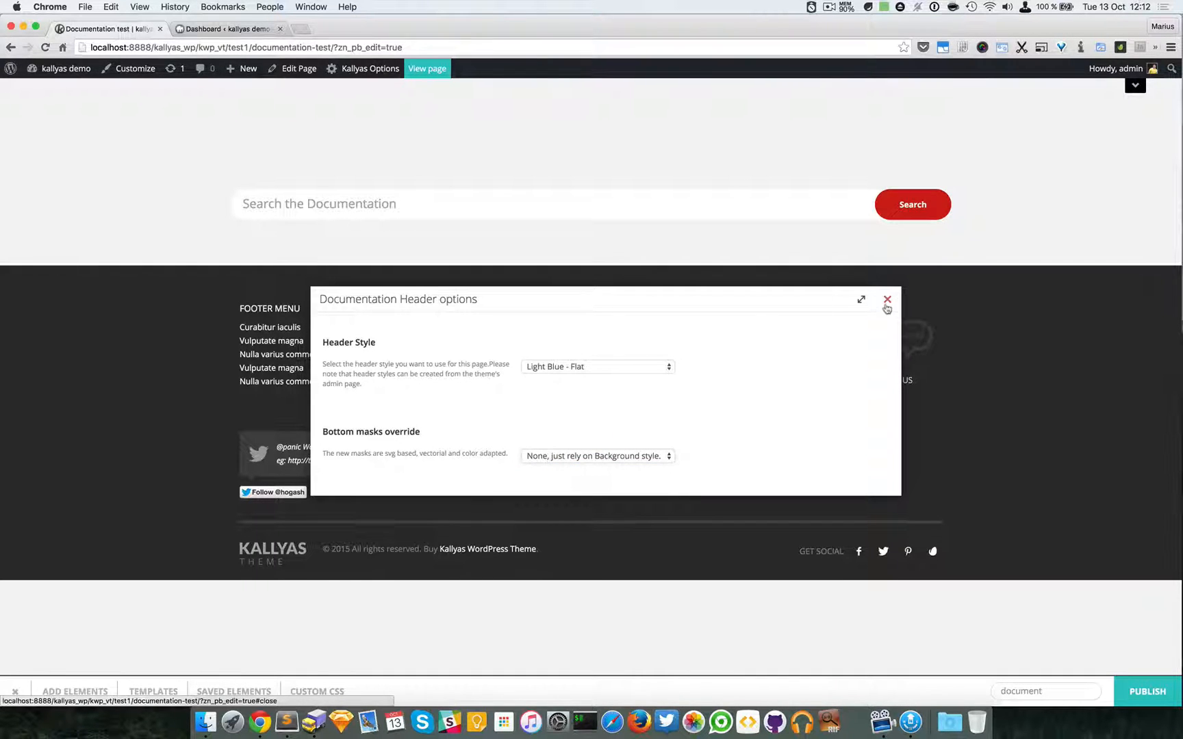
left_click(887, 299)
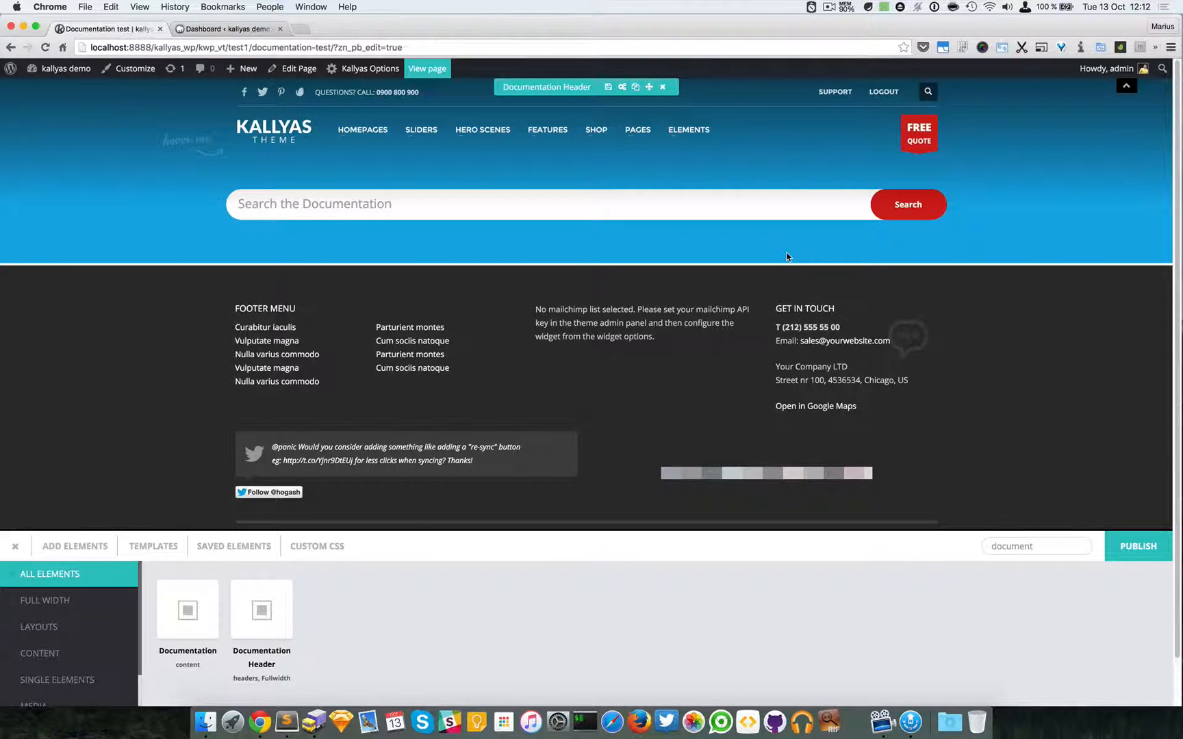
mouse_move(782, 204)
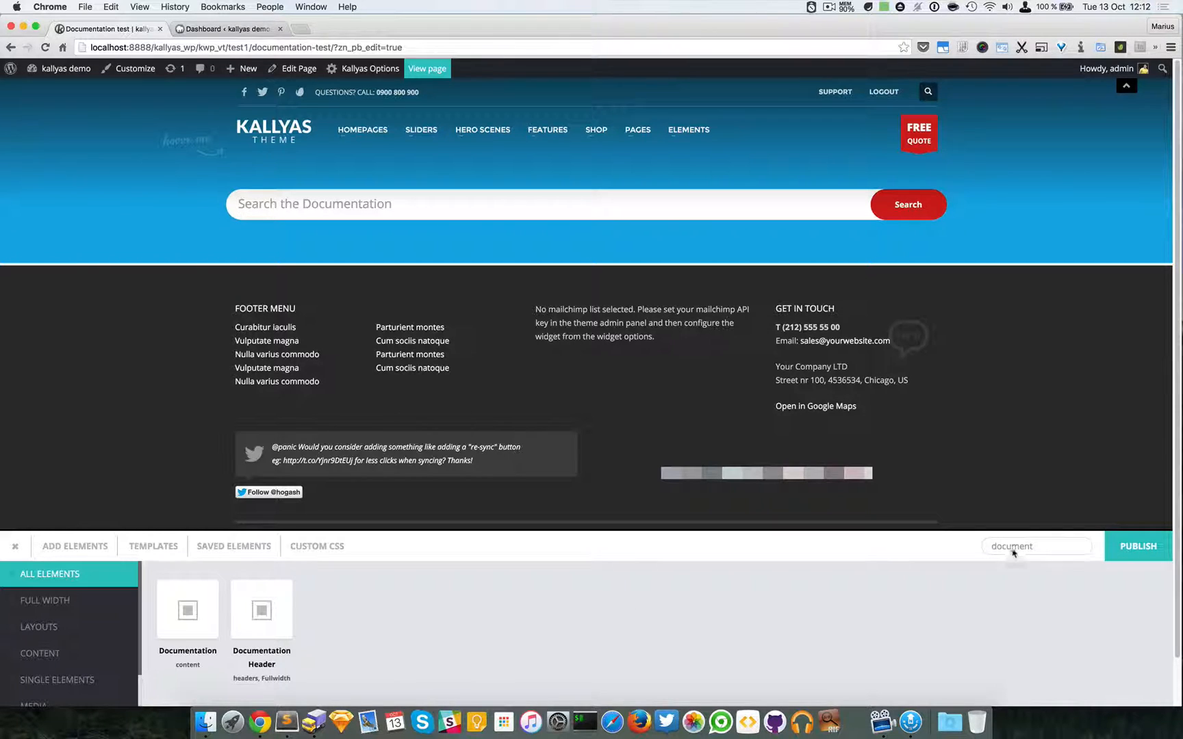
- Search the elements panel for a Section to place below the Documentation Header
type("secti")
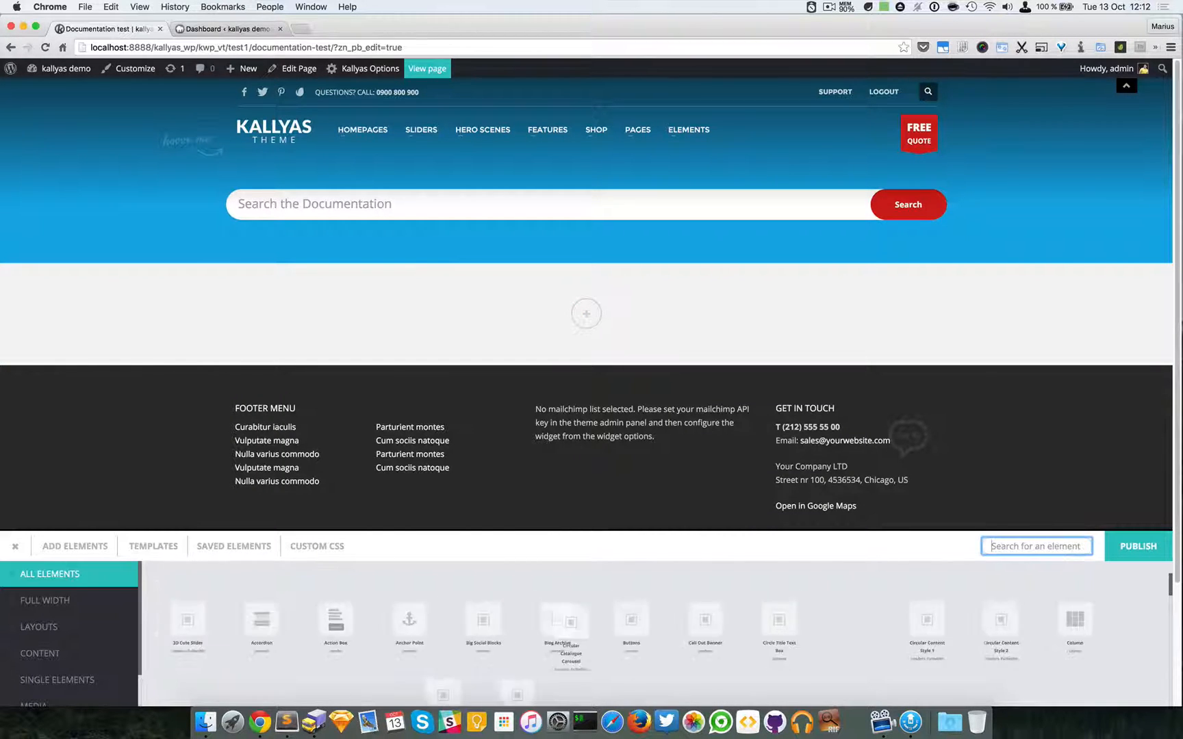
type("docu")
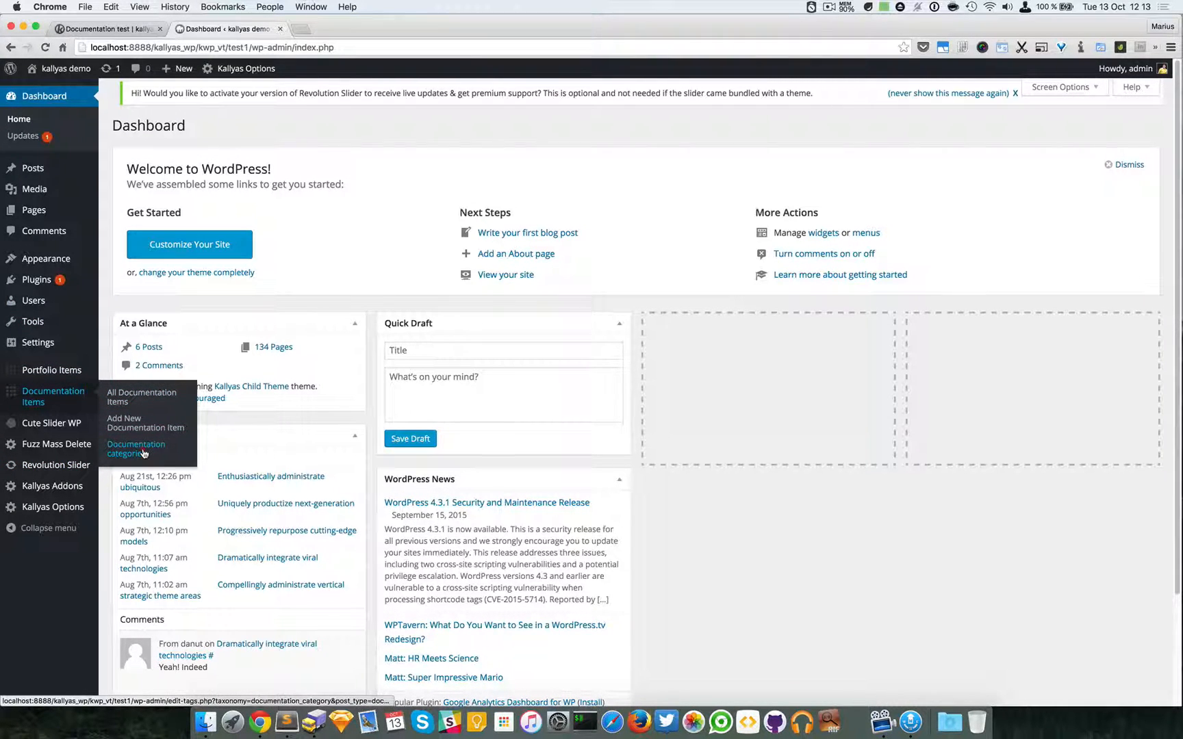
- Add a new documentation category named Testing
left_click(137, 449)
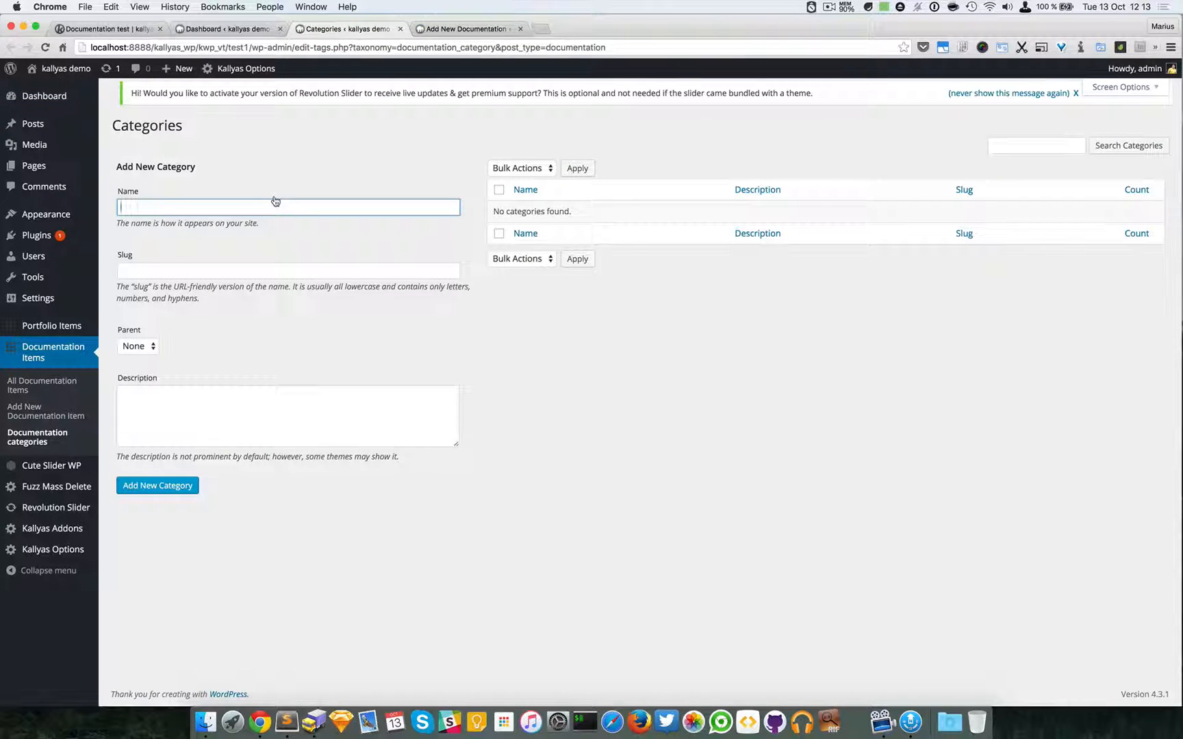
type("Test")
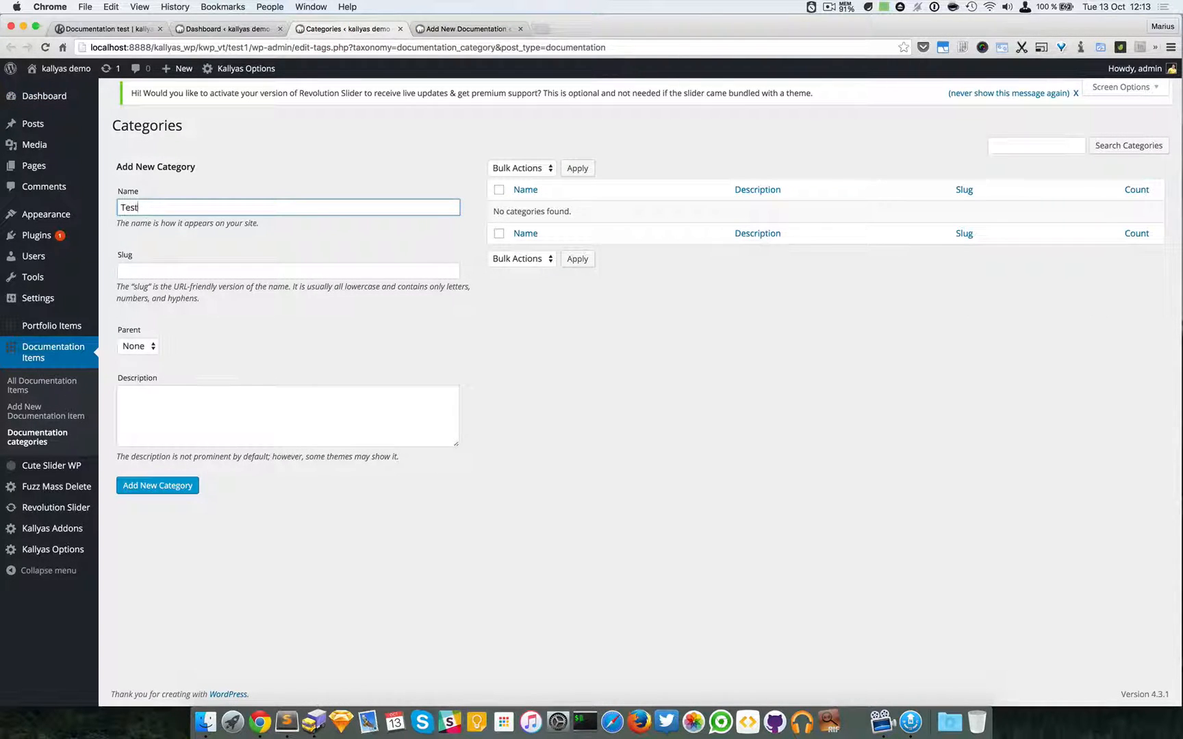
type("ing")
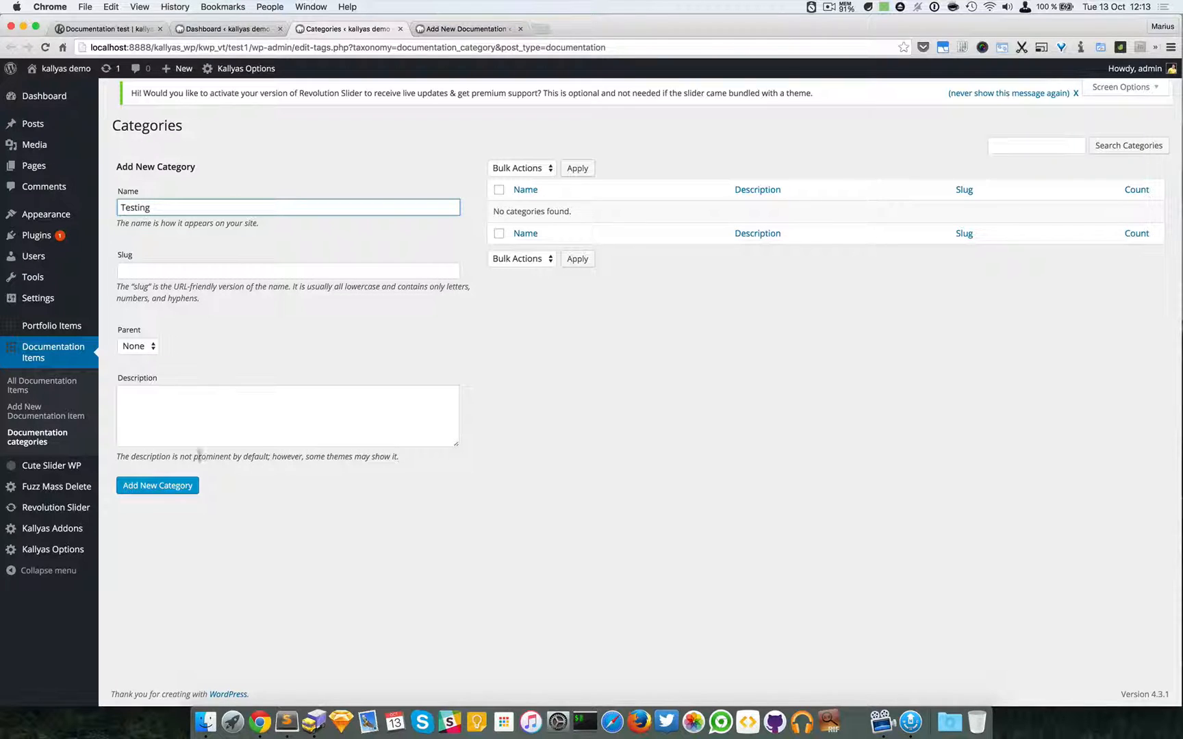
left_click(157, 485)
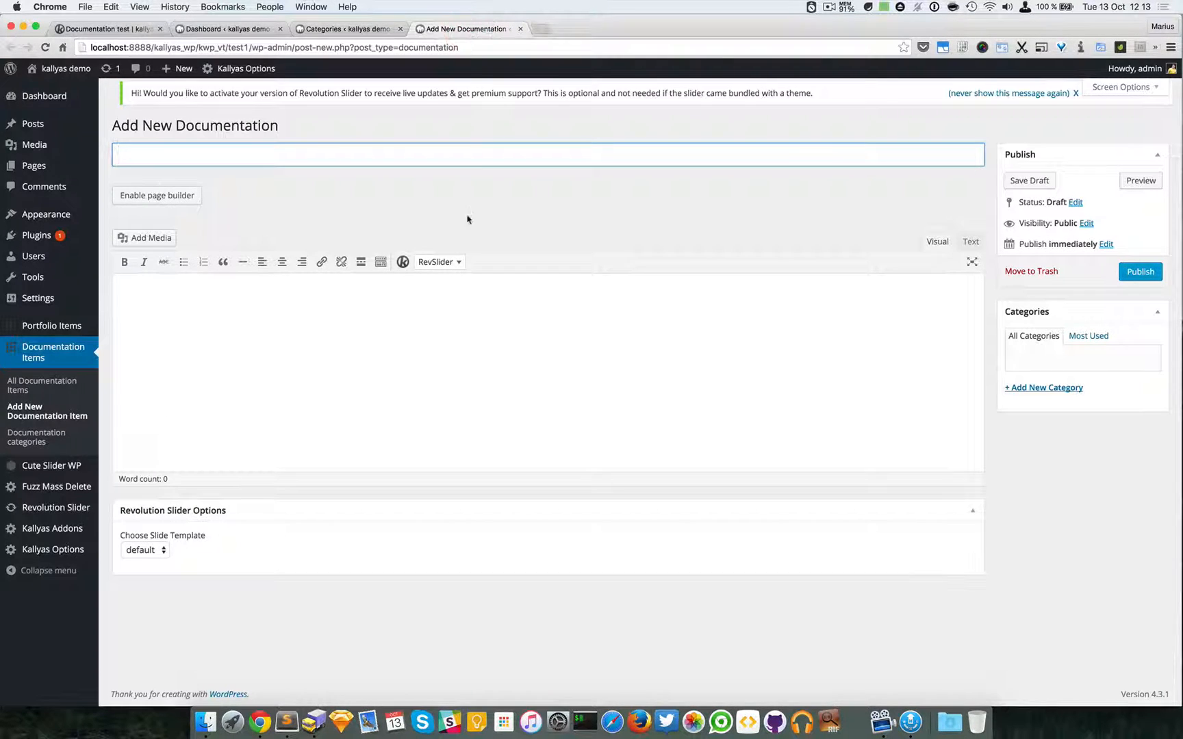
- Publish a documentation item titled Doc #1 with body text 'just some text'
type("D")
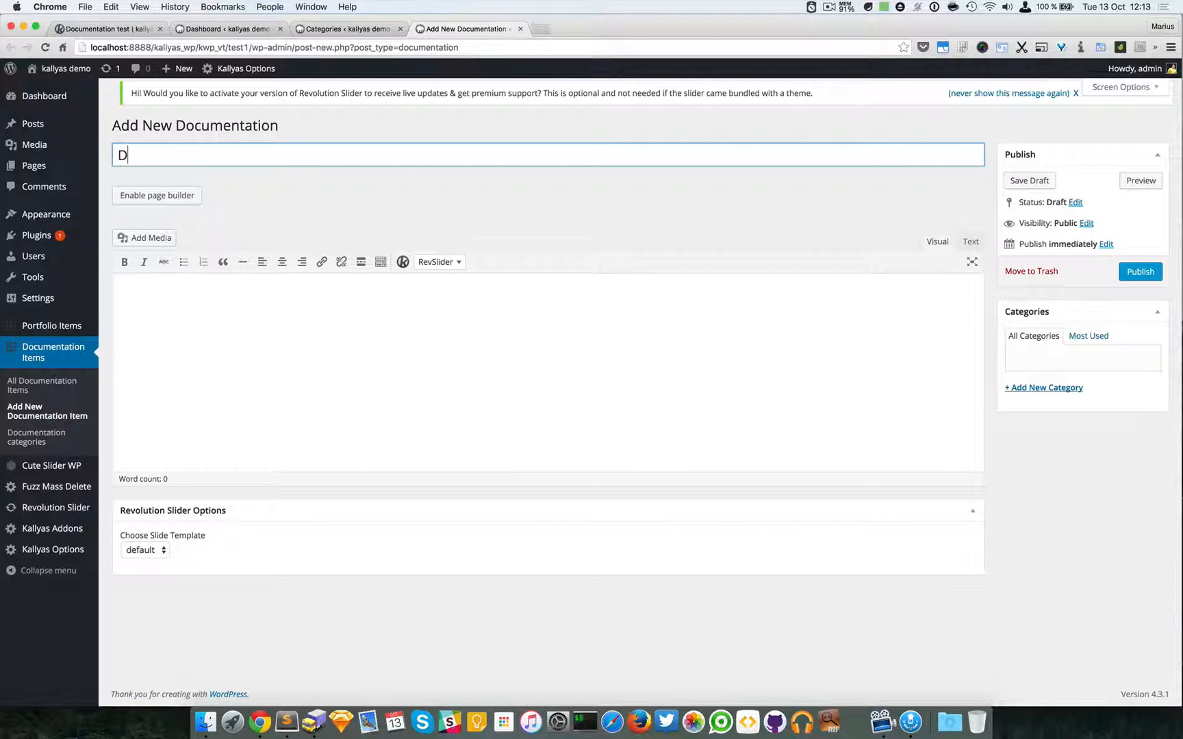
type("oc #1")
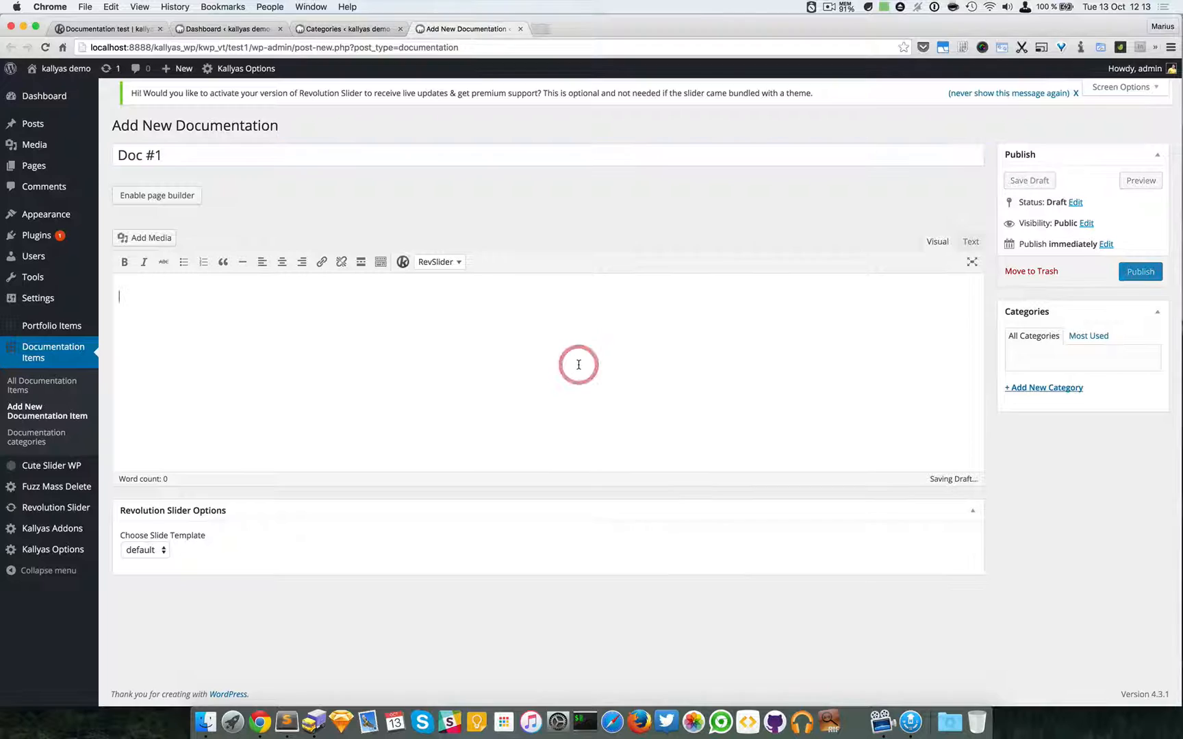
type("just some text")
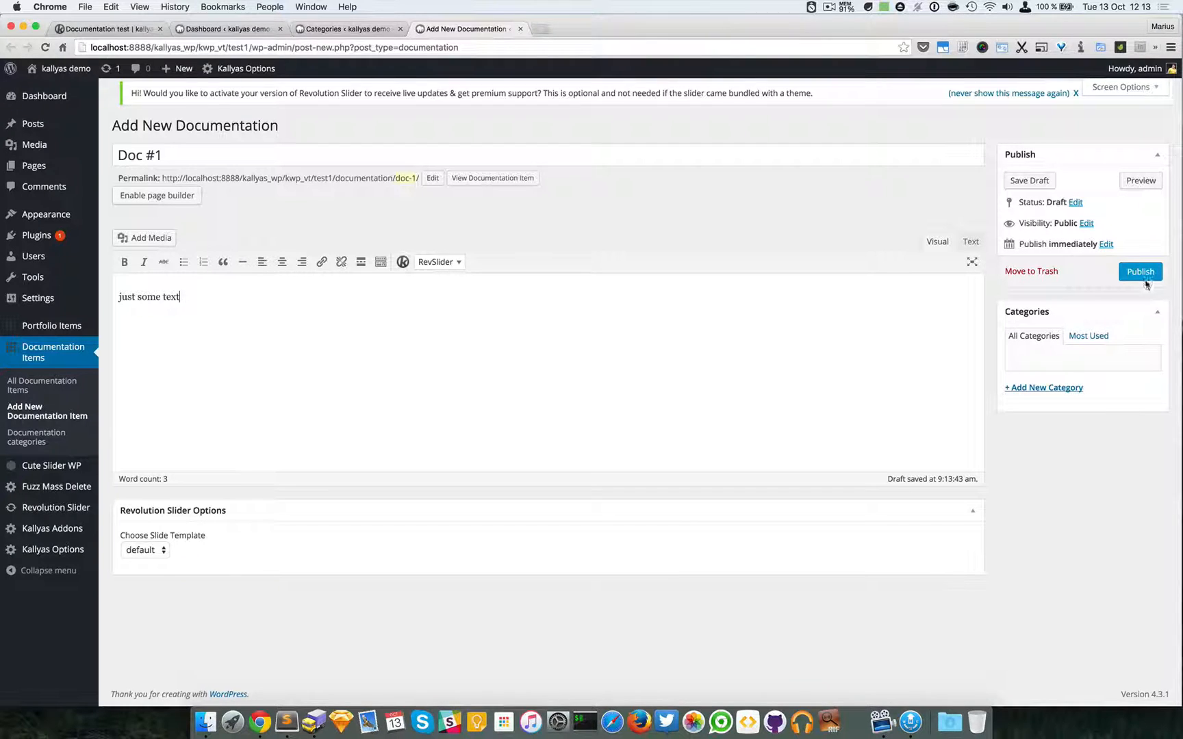
left_click(1140, 271)
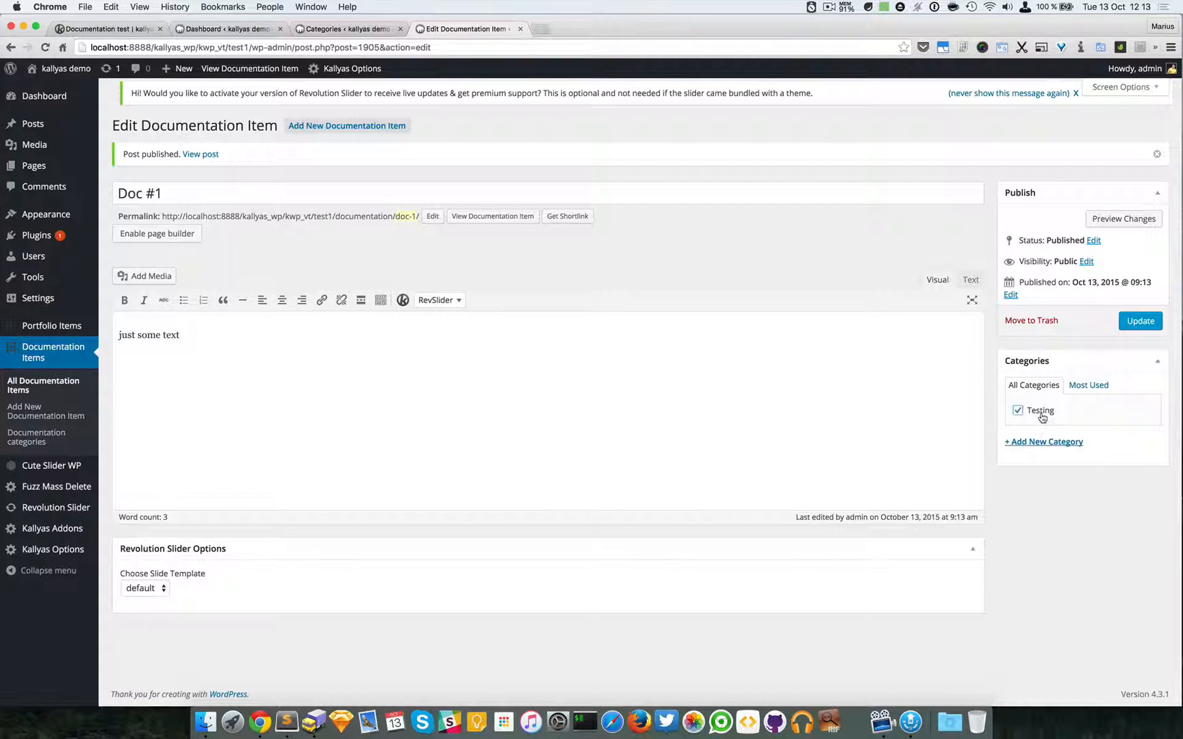
- Update Doc #1 with the Testing category assigned and start another documentation item
left_click(1141, 320)
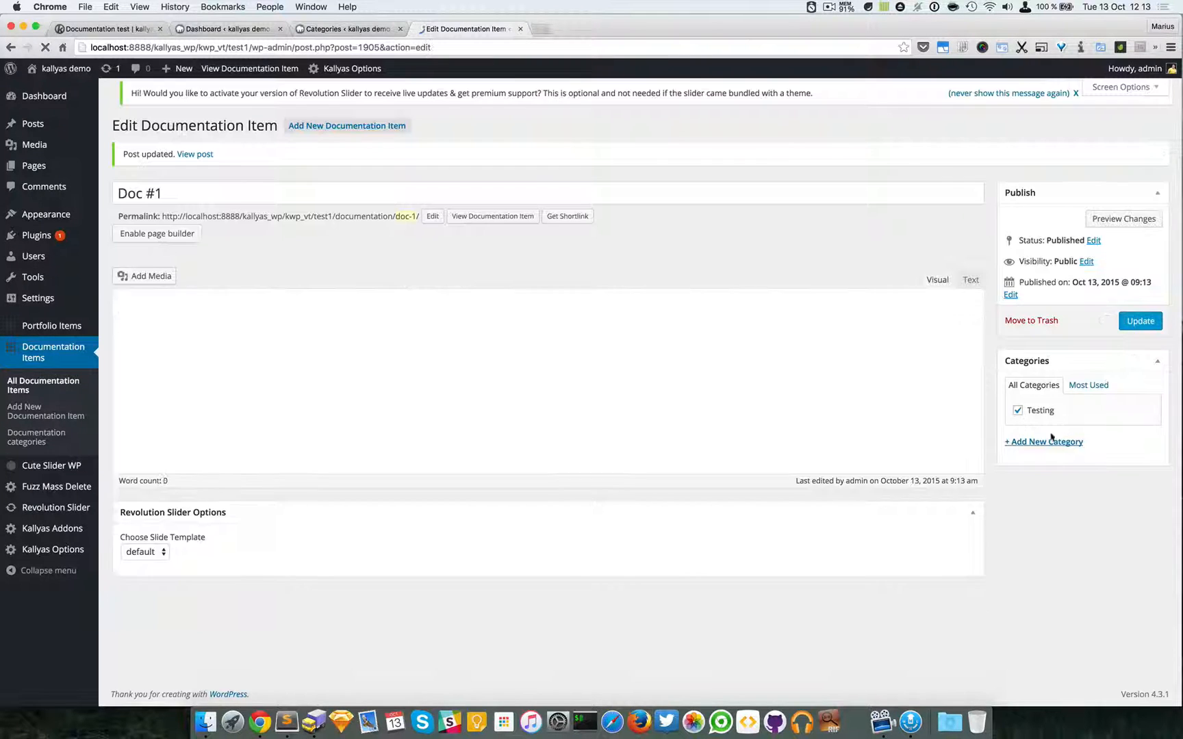
type("just some text")
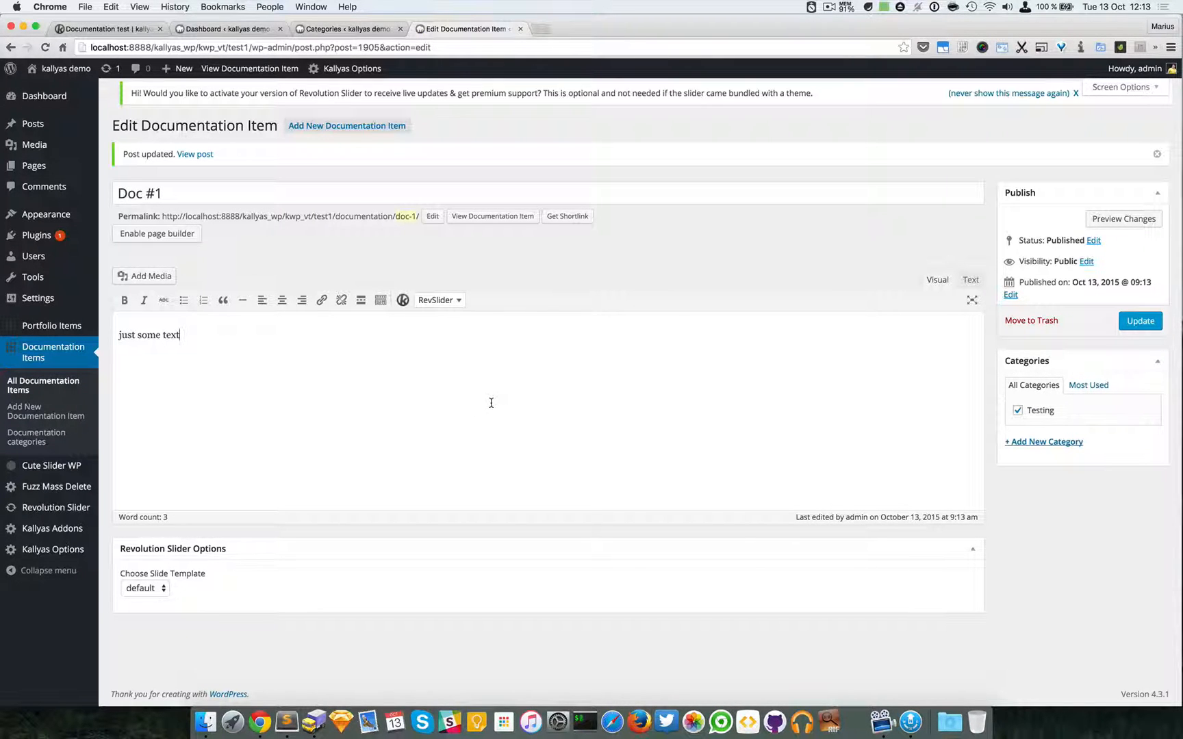
mouse_move(346, 126)
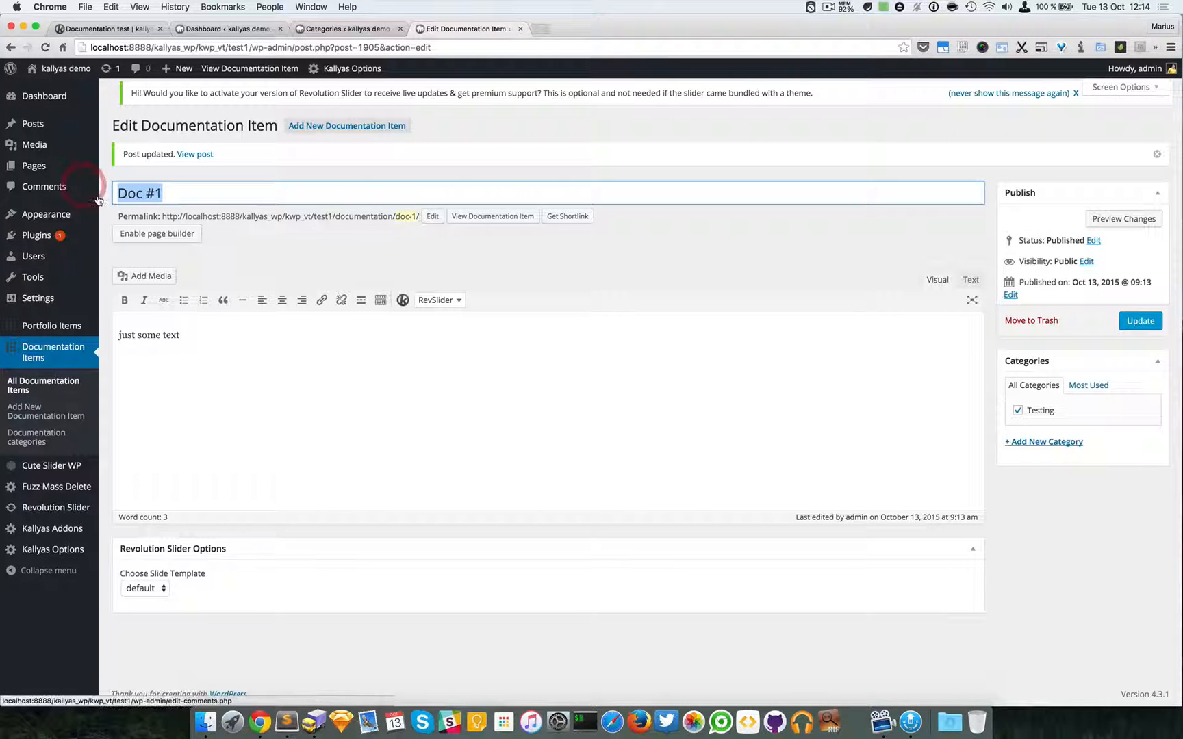
left_click(346, 125)
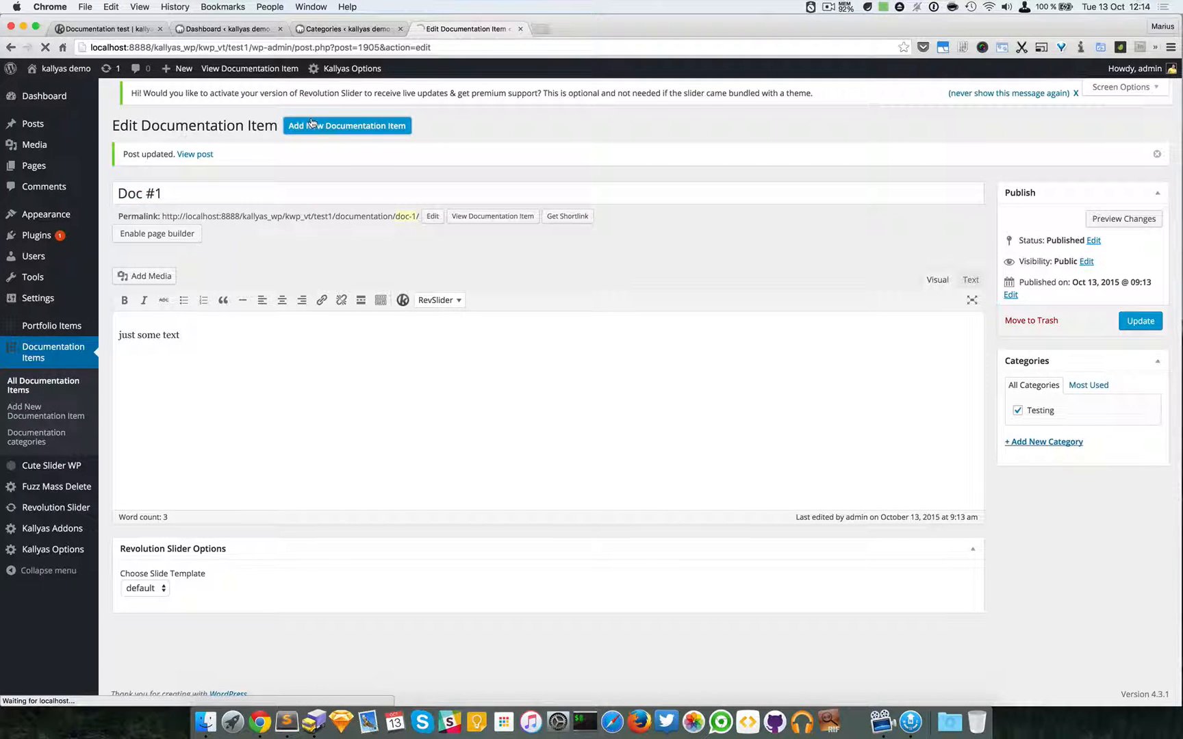
- Publish Doc #2 filed under the Testing category
left_click(347, 125)
type("Doc #2")
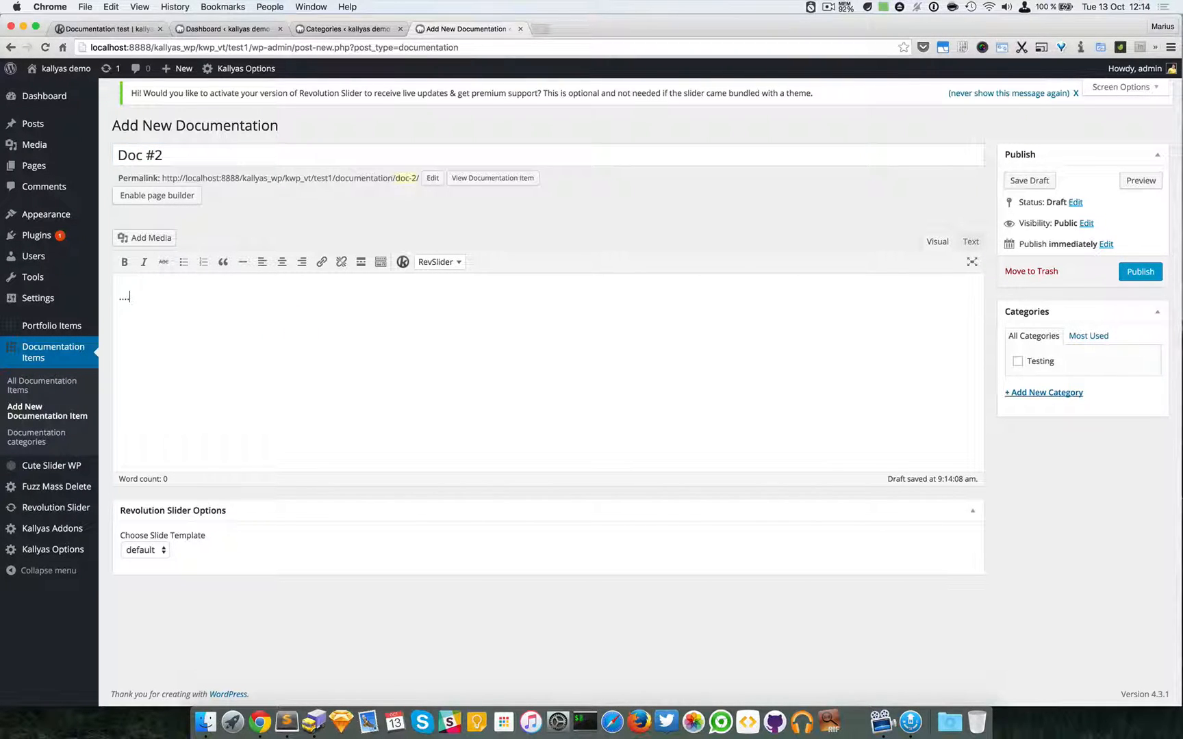
left_click(1017, 360)
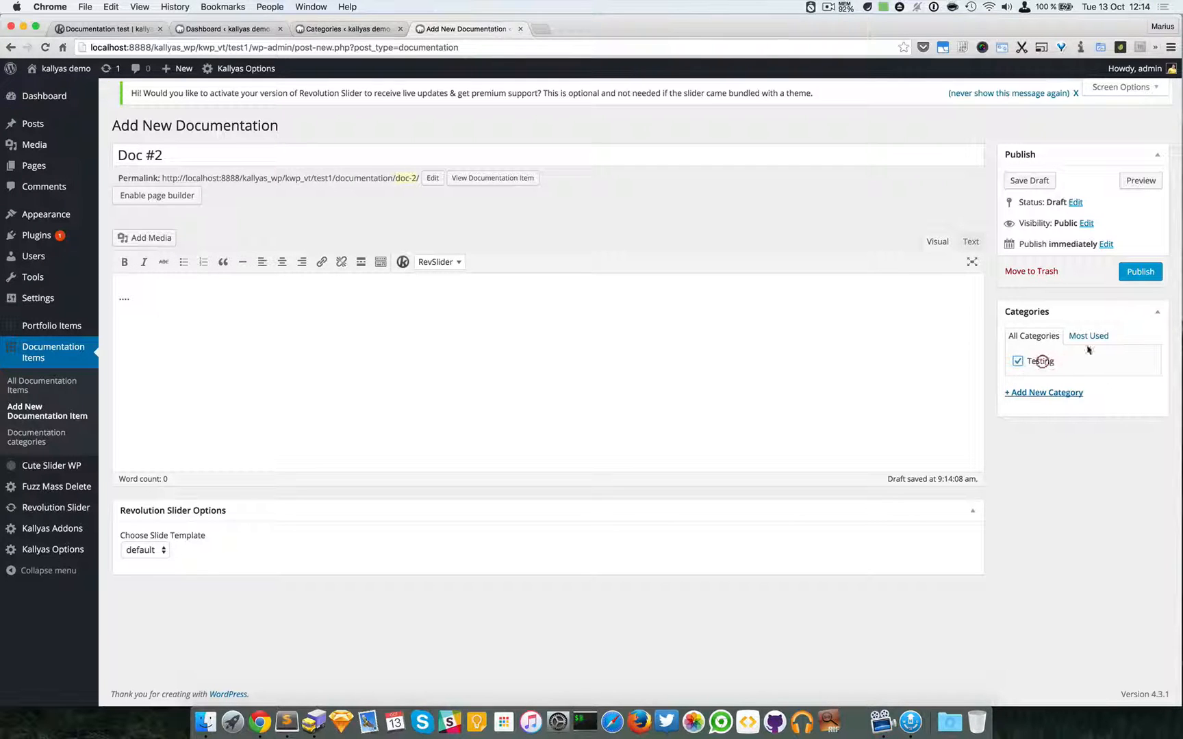
left_click(1141, 271)
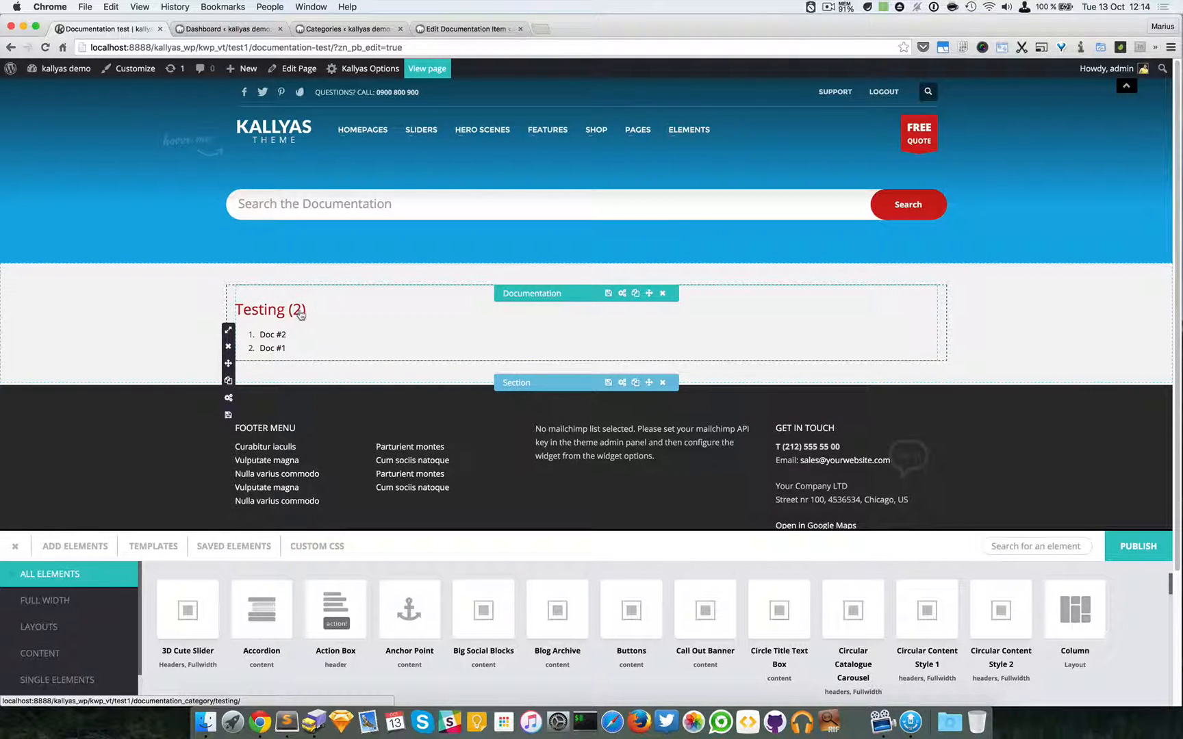
mouse_move(312, 312)
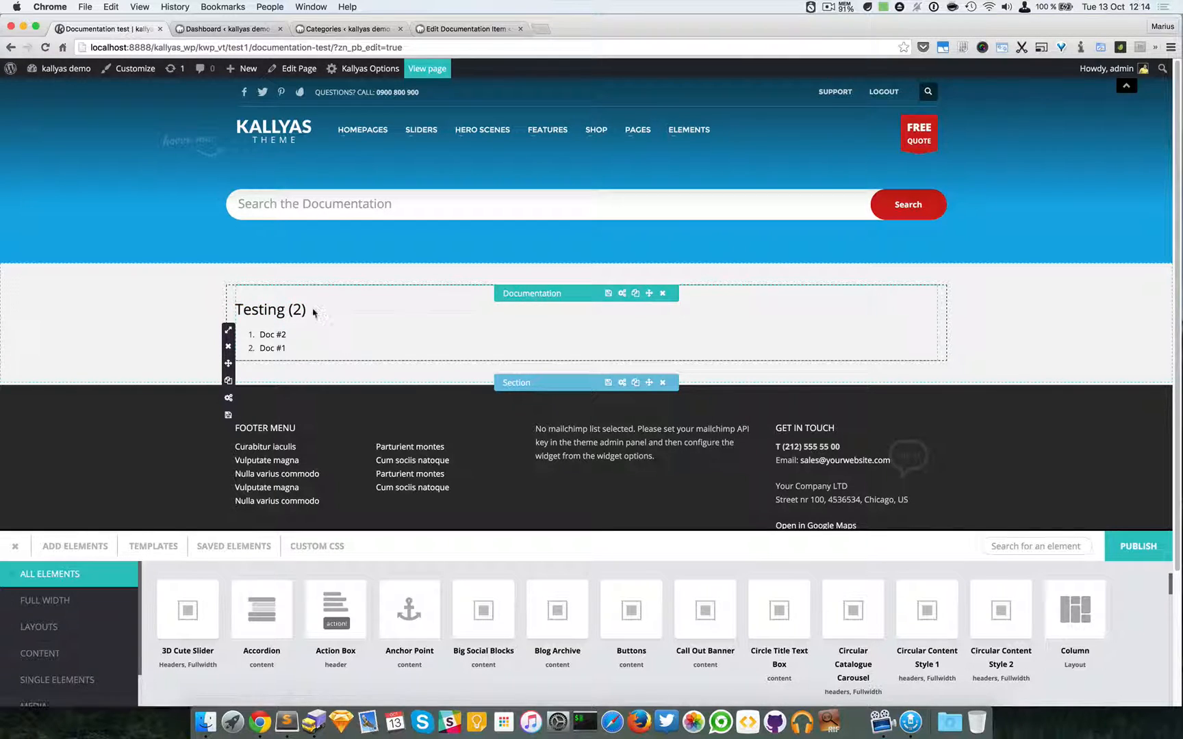
mouse_move(271, 348)
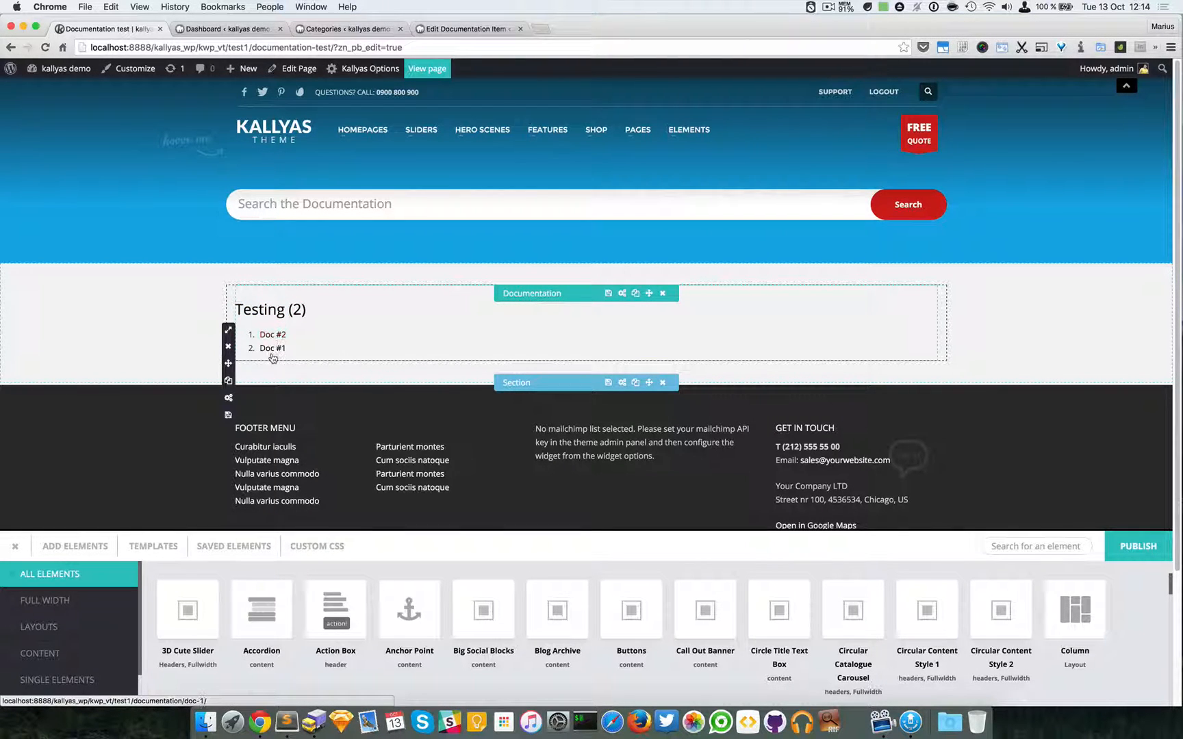